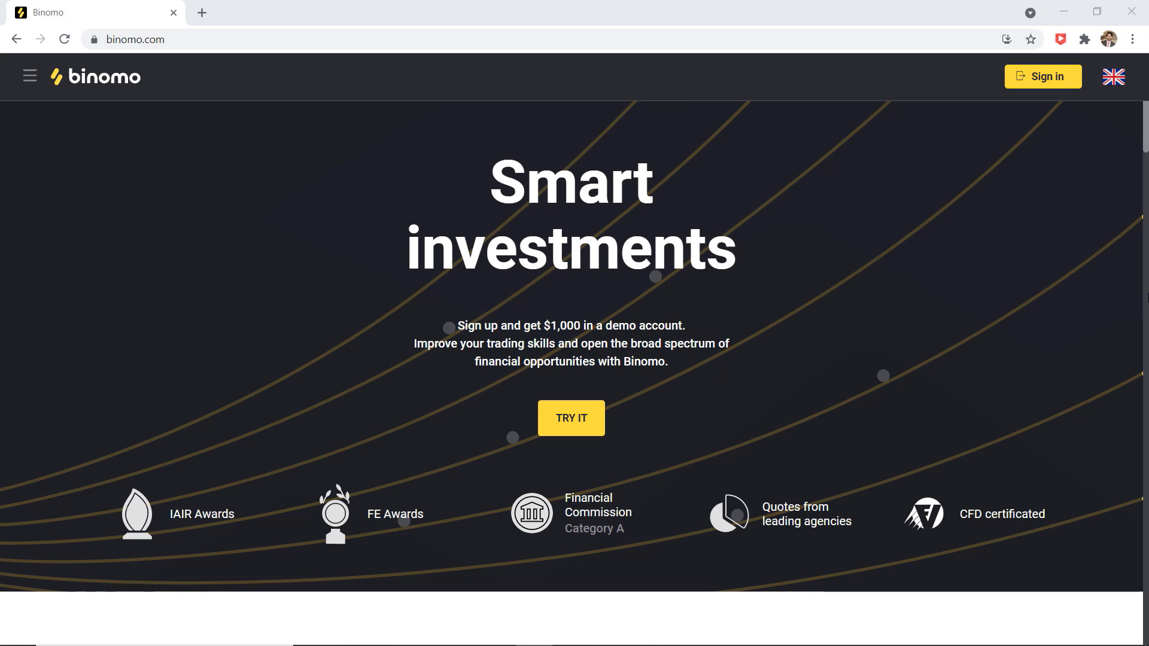
- Place a ₹70 down trade on Bitcoin and let it run to a profitable close
{"action": "scroll", "scroll_direction": "down", "scroll_amount": 3}
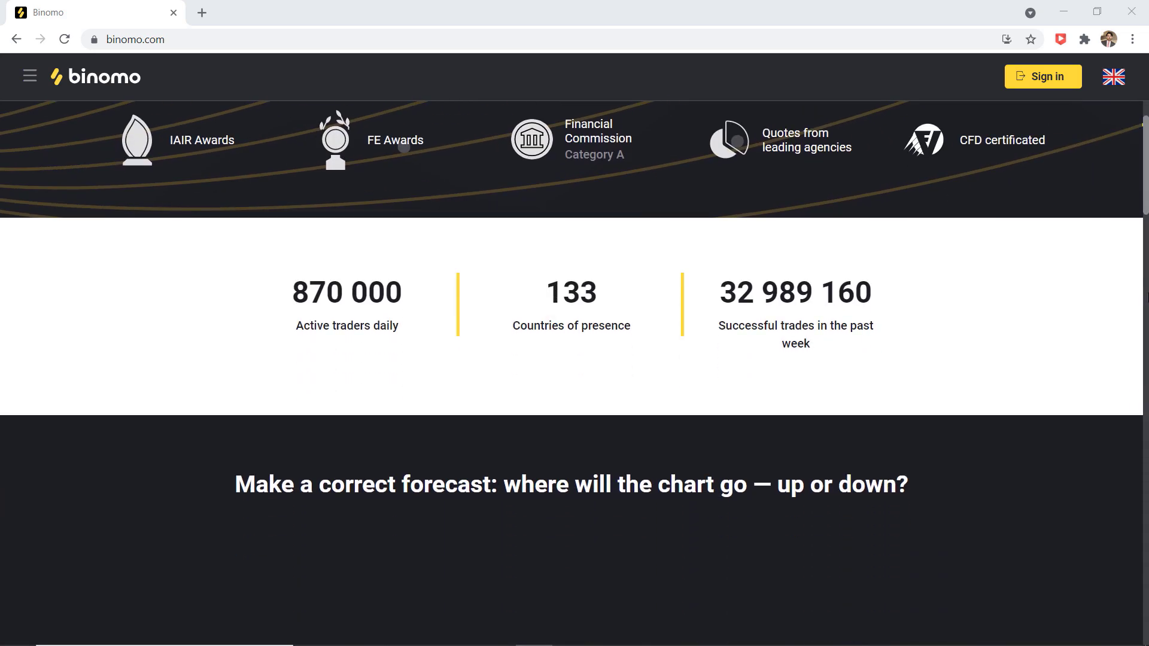
{"action": "scroll", "scroll_direction": "down", "scroll_amount": 3}
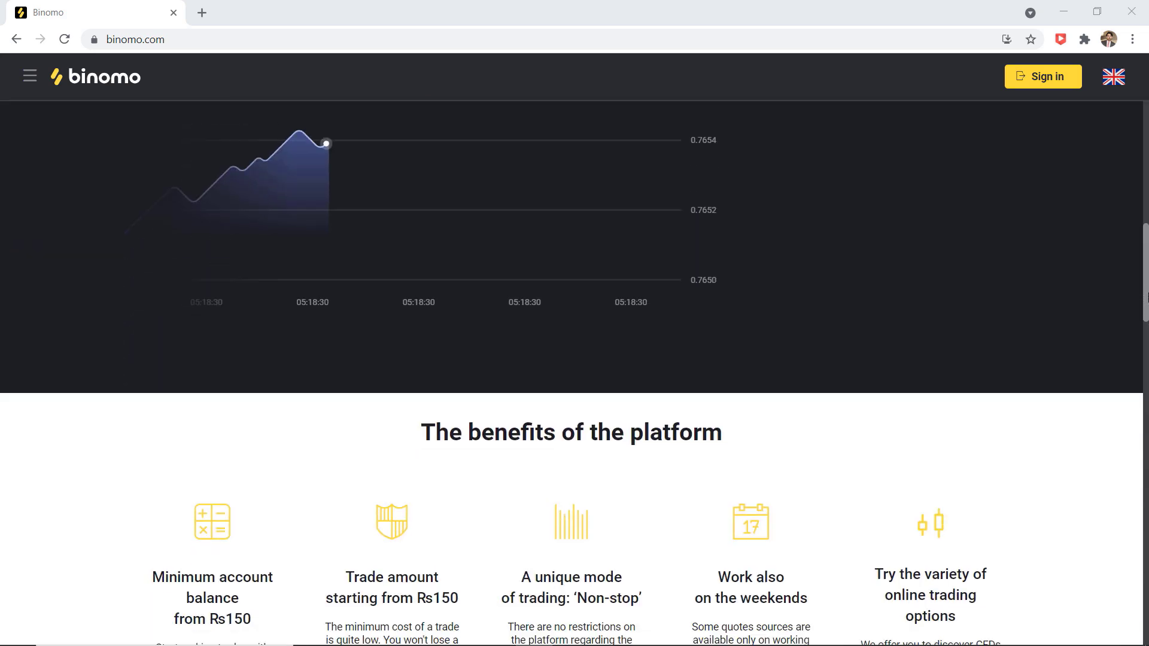
{"action": "scroll", "scroll_direction": "down", "scroll_amount": 3}
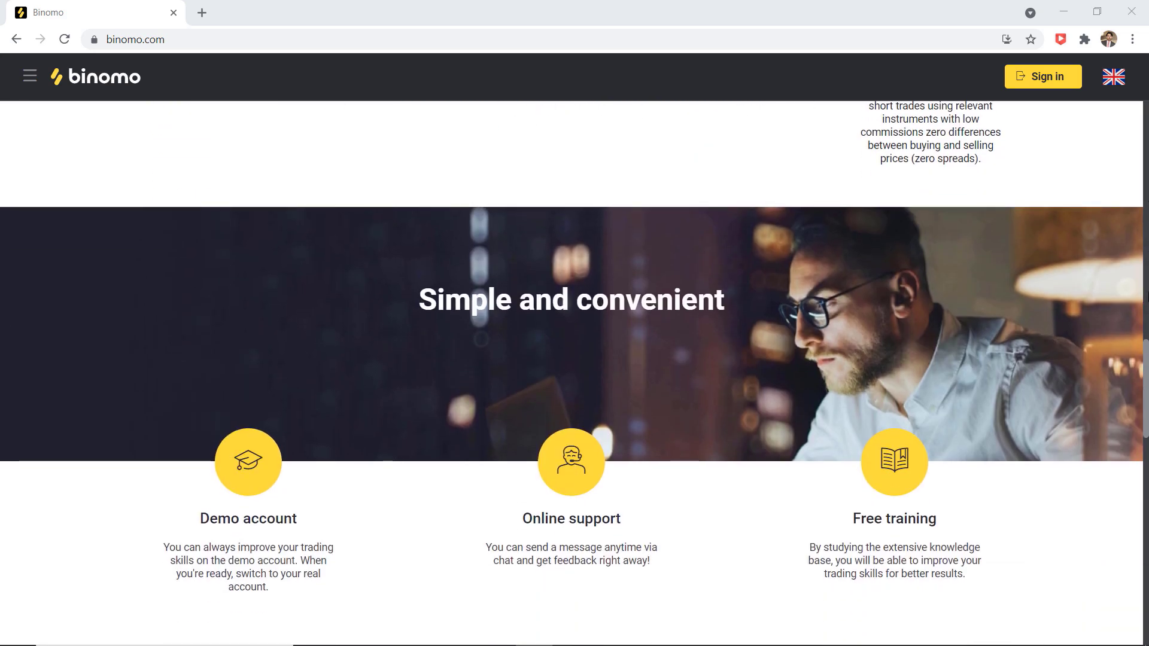
{"action": "scroll", "scroll_direction": "down", "scroll_amount": 3}
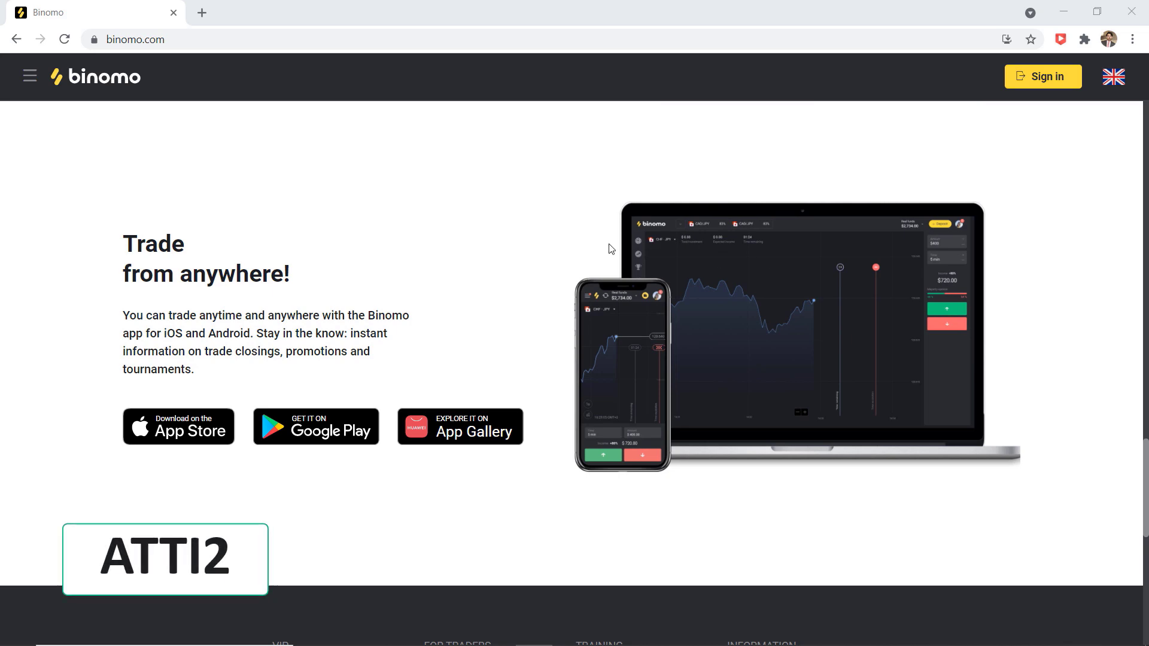
{"action": "scroll", "scroll_direction": "down", "scroll_amount": 3}
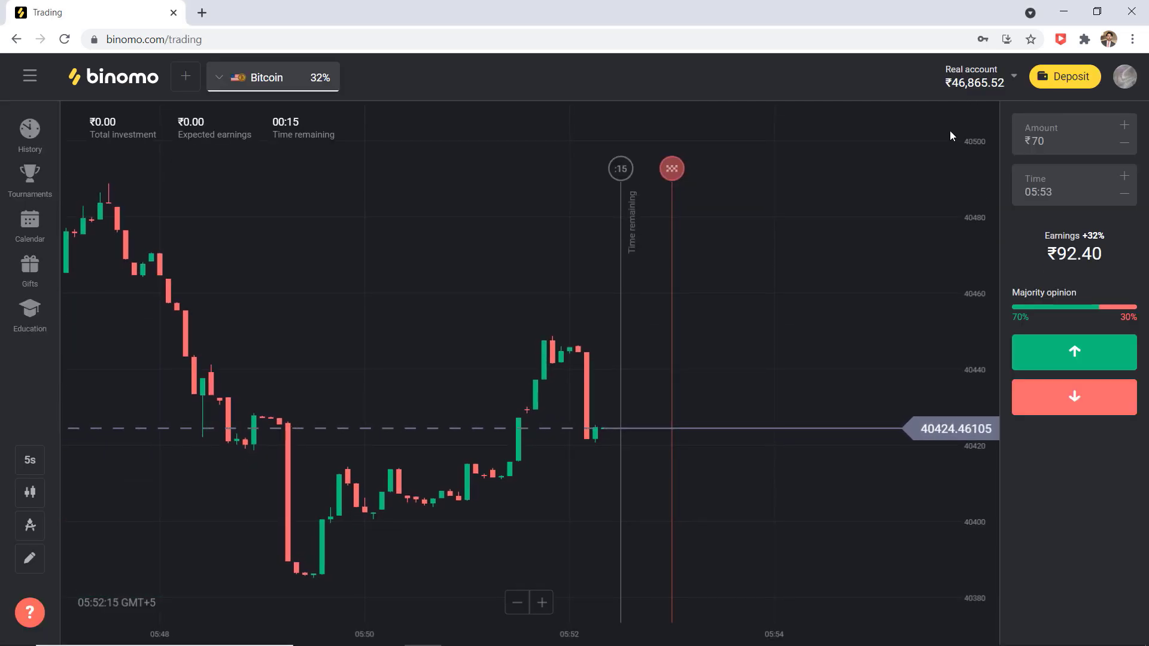
{"action": "mouse_move", "coordinate": [1070, 505]}
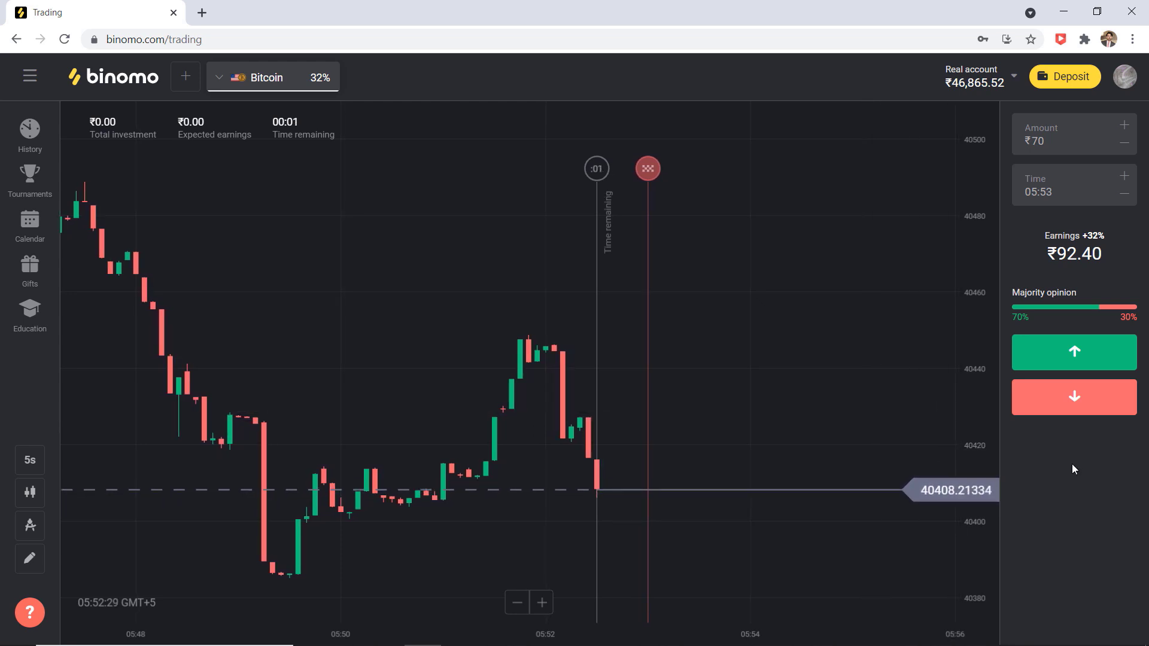
{"action": "left_click", "coordinate": [1074, 397]}
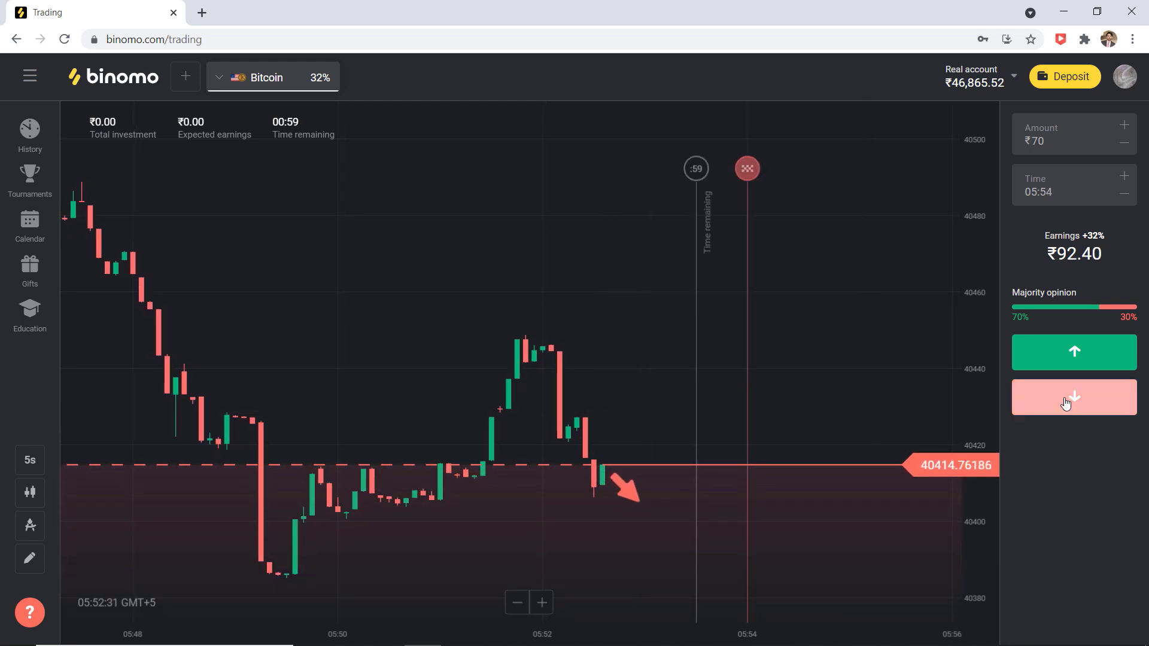
{"action": "left_click", "coordinate": [1074, 396]}
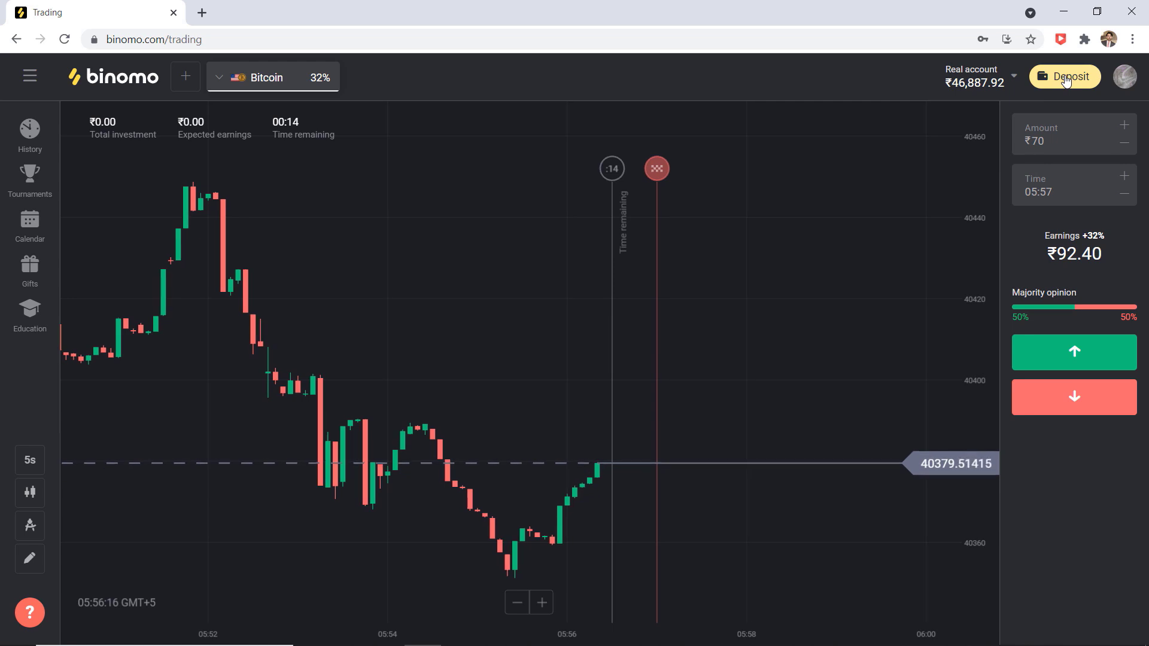
- Begin a ₹700 Mastercard / Maestro deposit with bonuses enabled and the coupon entry shown
{"action": "left_click", "coordinate": [1064, 77]}
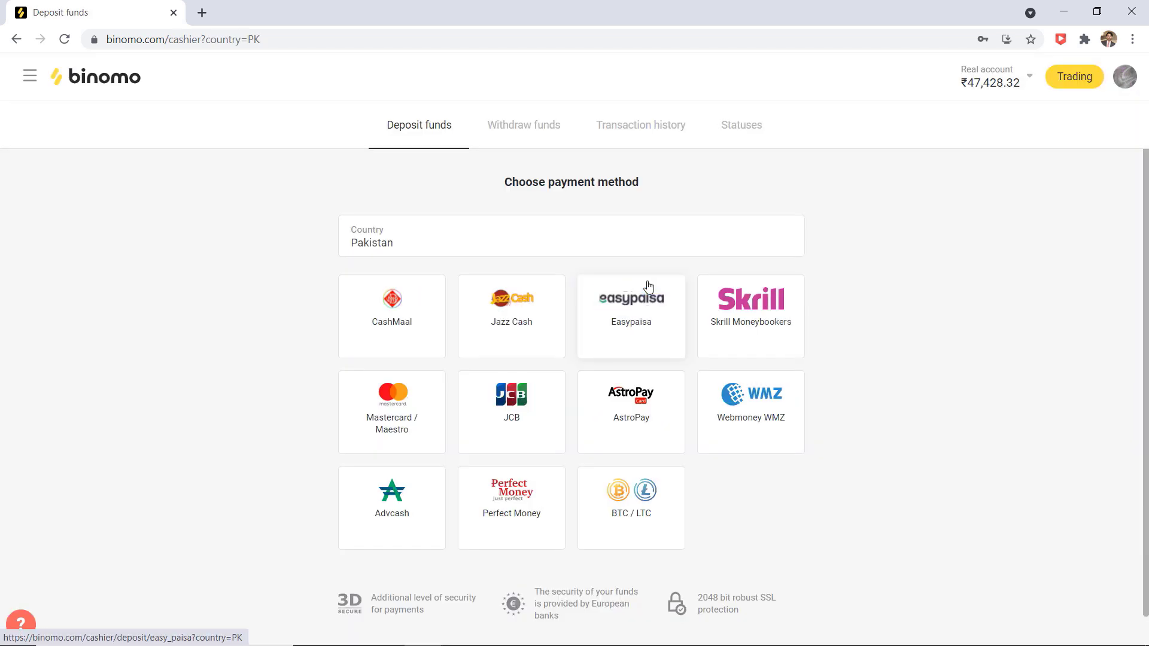
{"action": "mouse_move", "coordinate": [474, 491]}
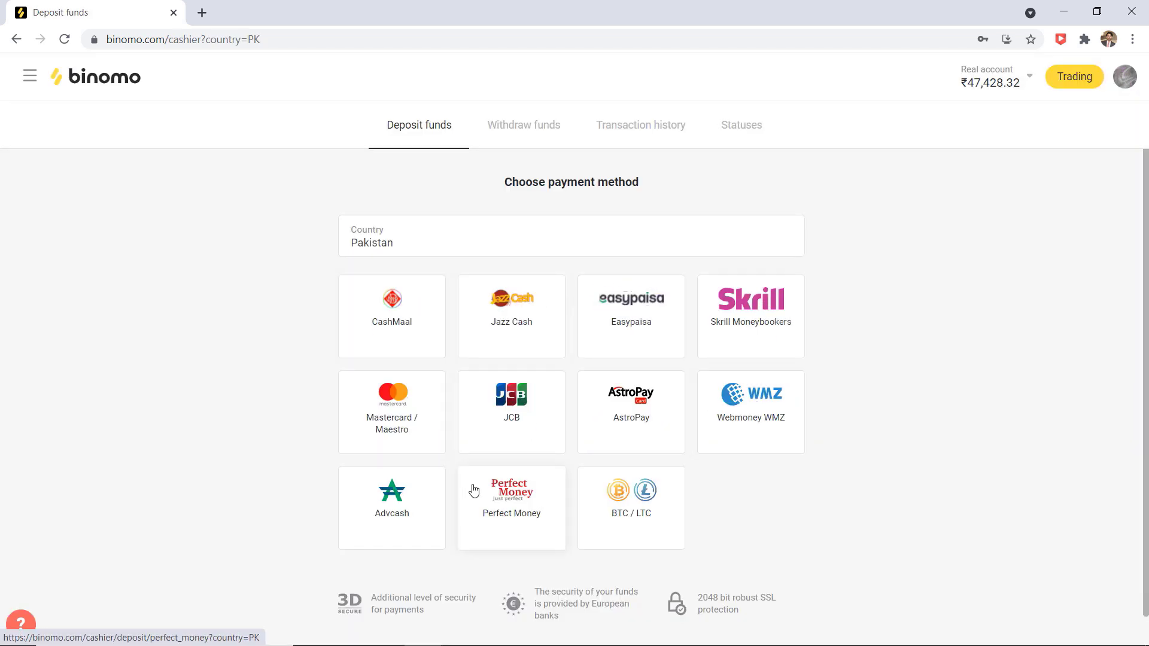
{"action": "left_click", "coordinate": [391, 412]}
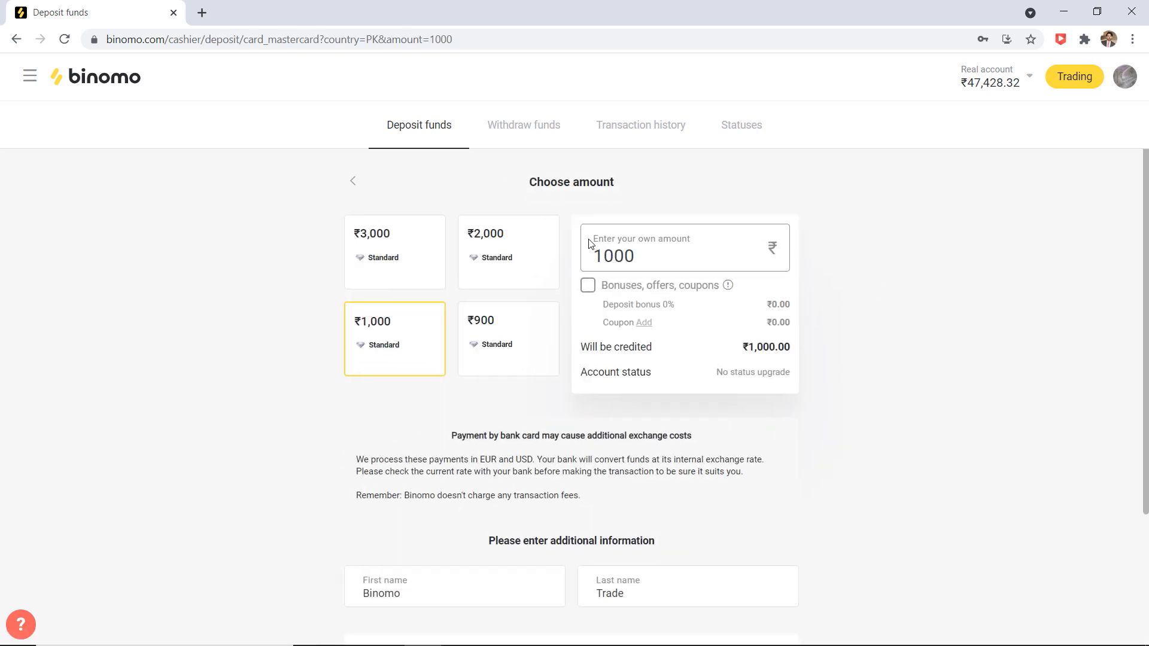
{"action": "mouse_move", "coordinate": [665, 256]}
{"action": "type", "text": "700"}
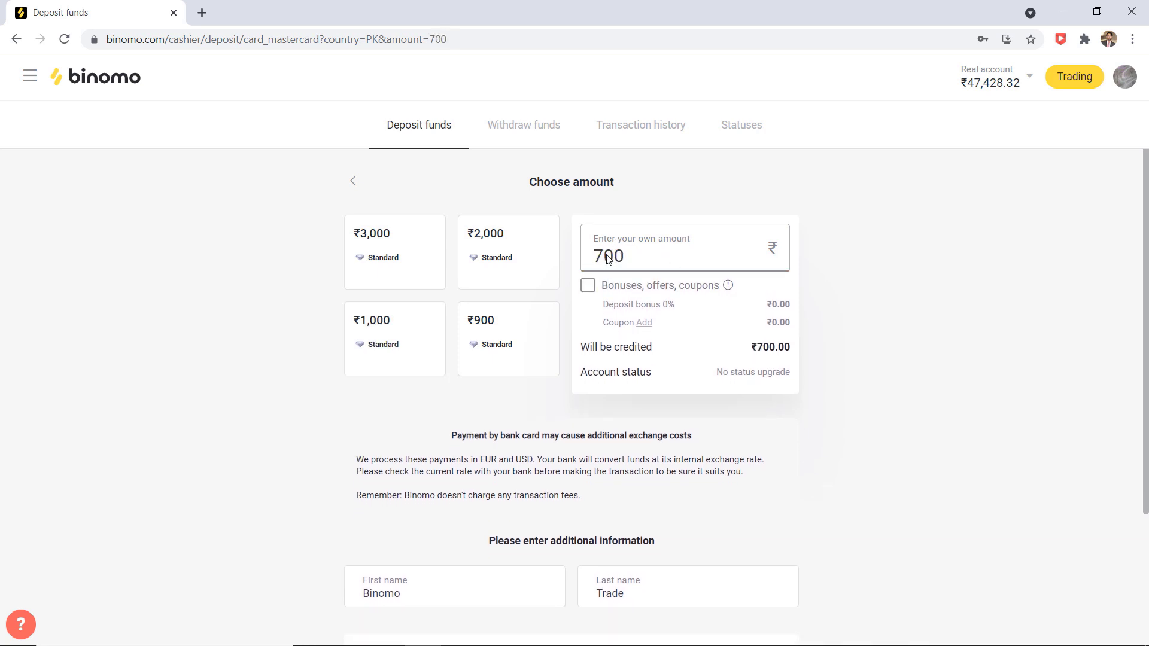
{"action": "left_click", "coordinate": [586, 286]}
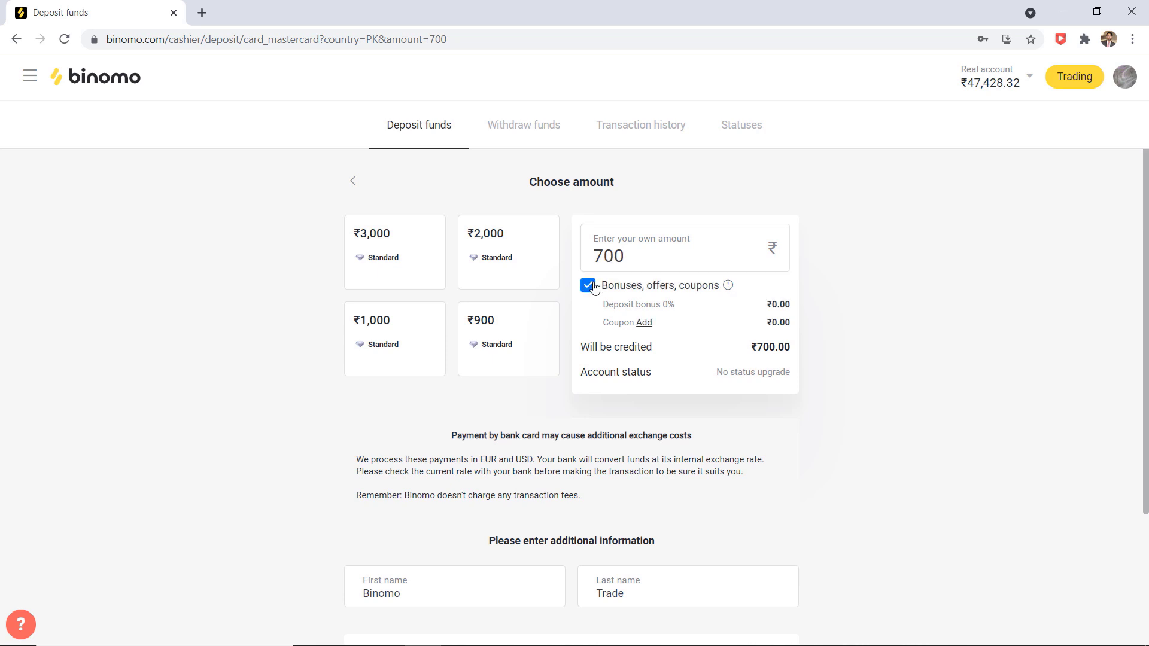
{"action": "mouse_move", "coordinate": [648, 331]}
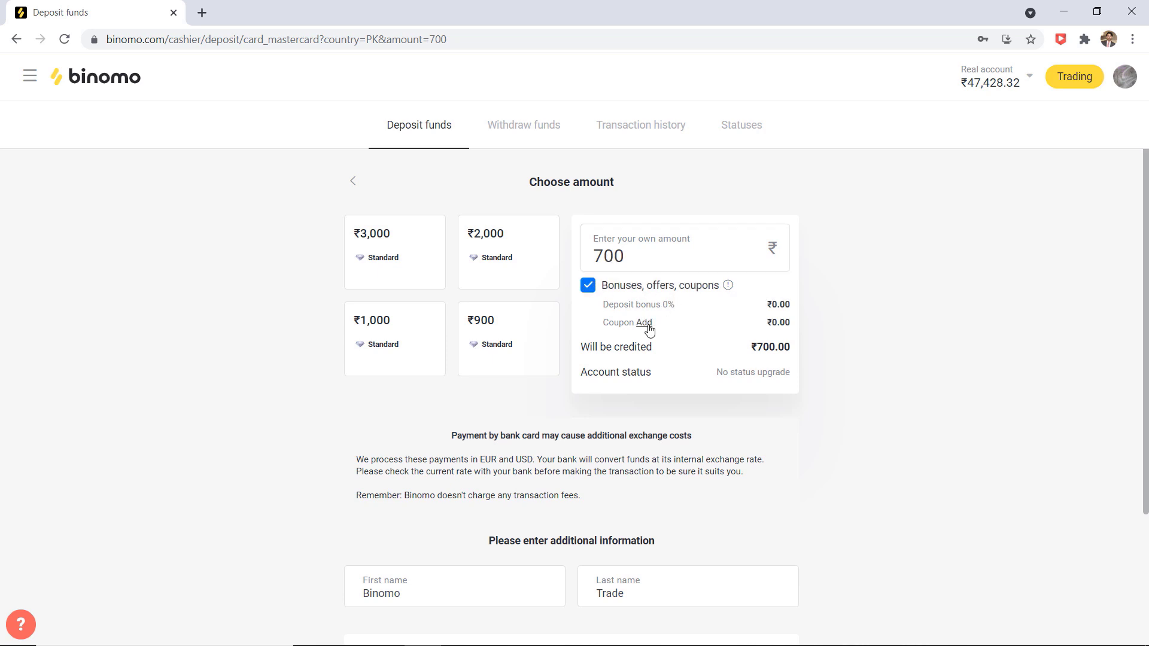
{"action": "left_click", "coordinate": [644, 322]}
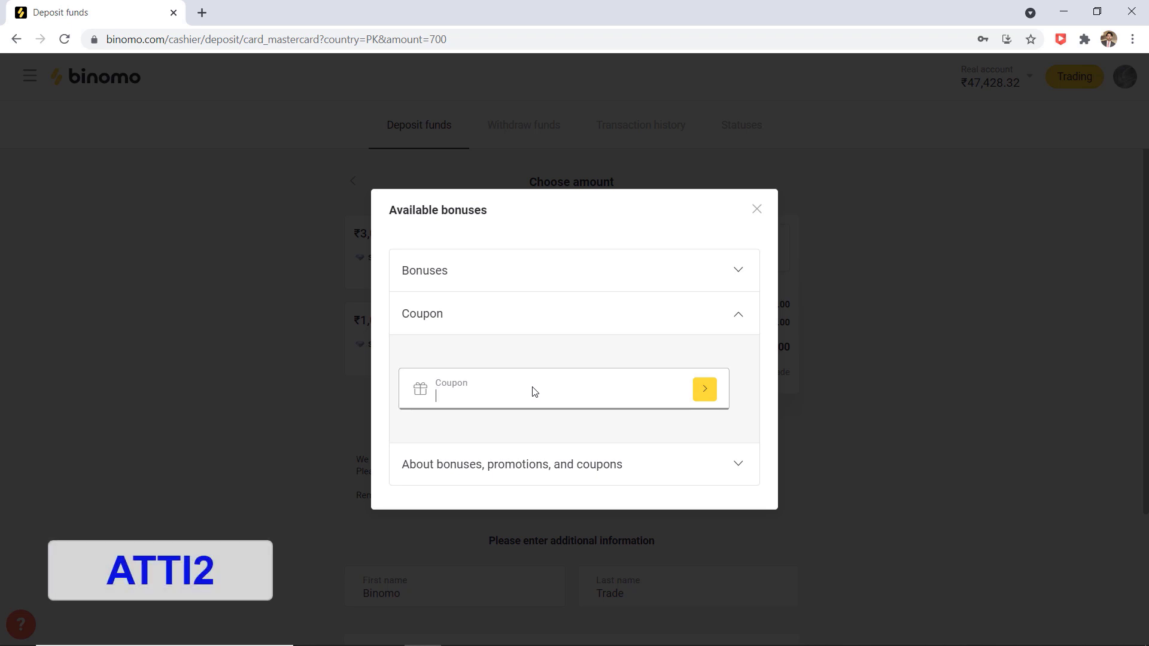
- Apply coupon ATTI2 so the ₹700 deposit credits ₹1,400.00, keeping it after closing bonuses
{"action": "type", "text": "ATTI2"}
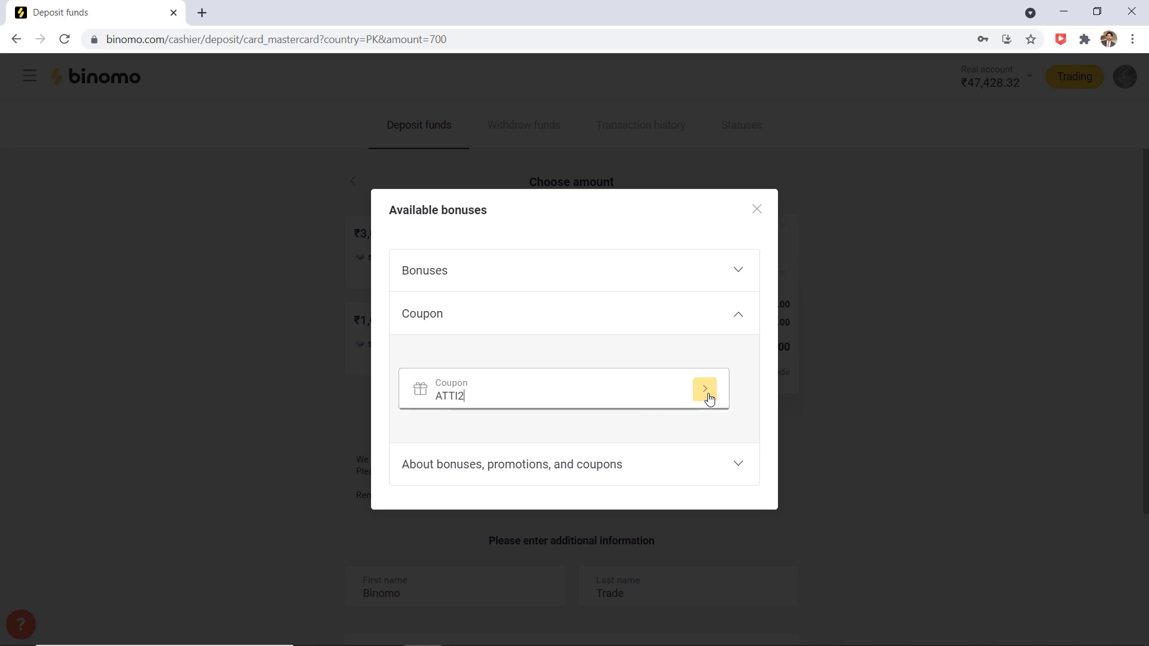
{"action": "left_click", "coordinate": [703, 389]}
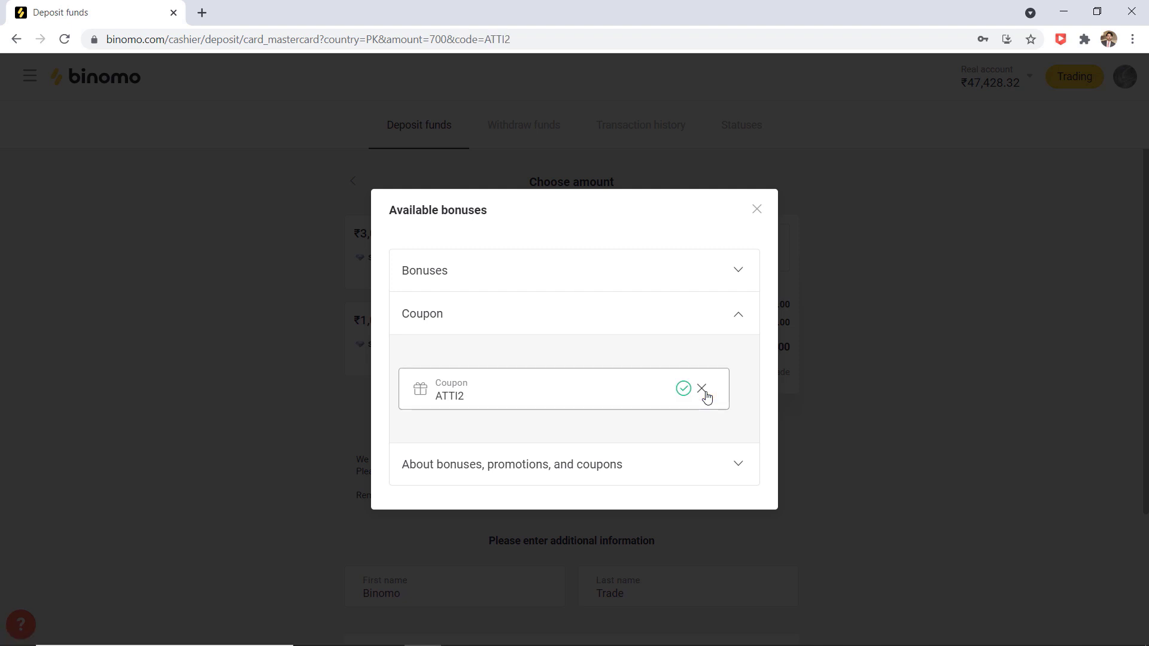
{"action": "left_click", "coordinate": [757, 208]}
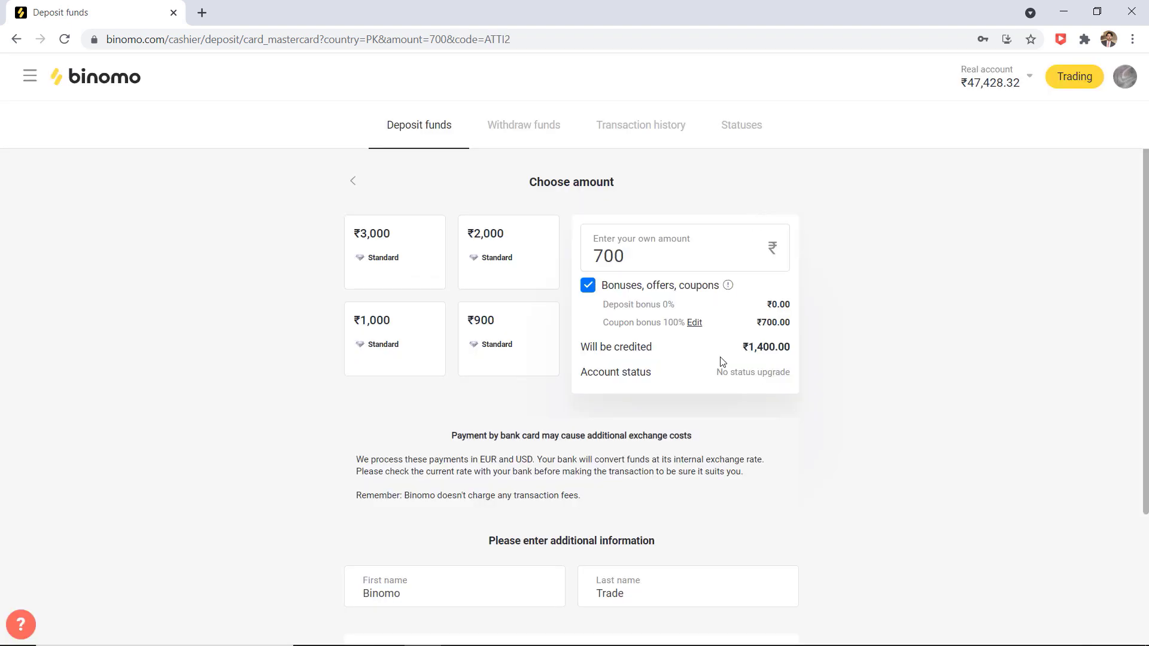
{"action": "mouse_move", "coordinate": [769, 362]}
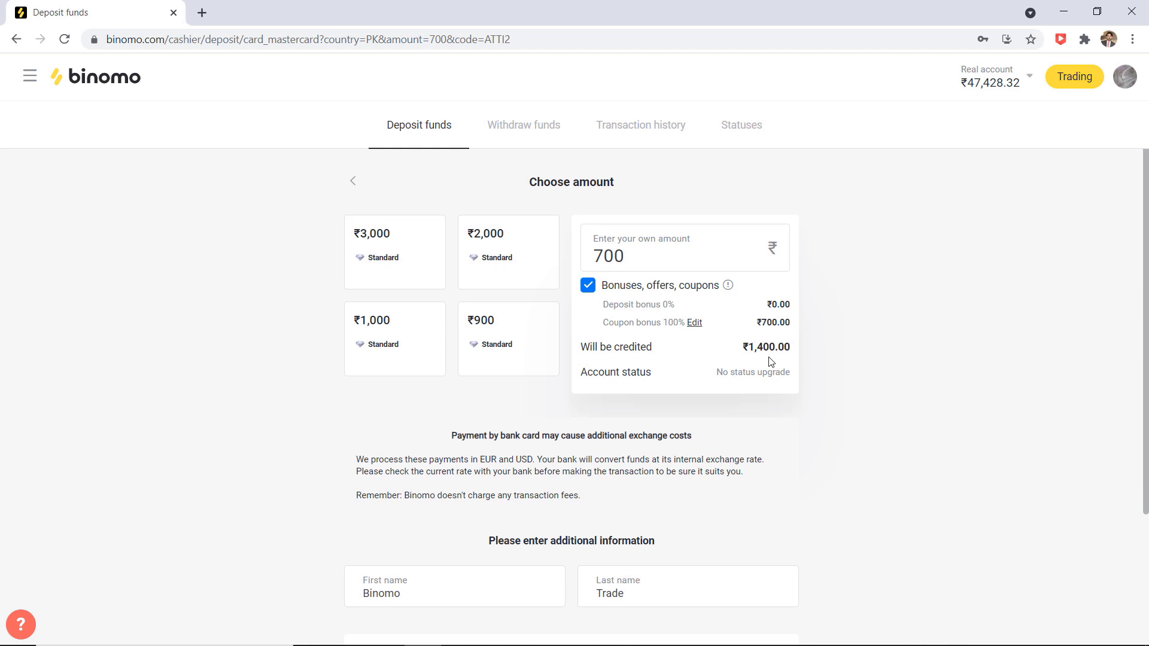
{"action": "scroll", "scroll_direction": "down", "scroll_amount": 3}
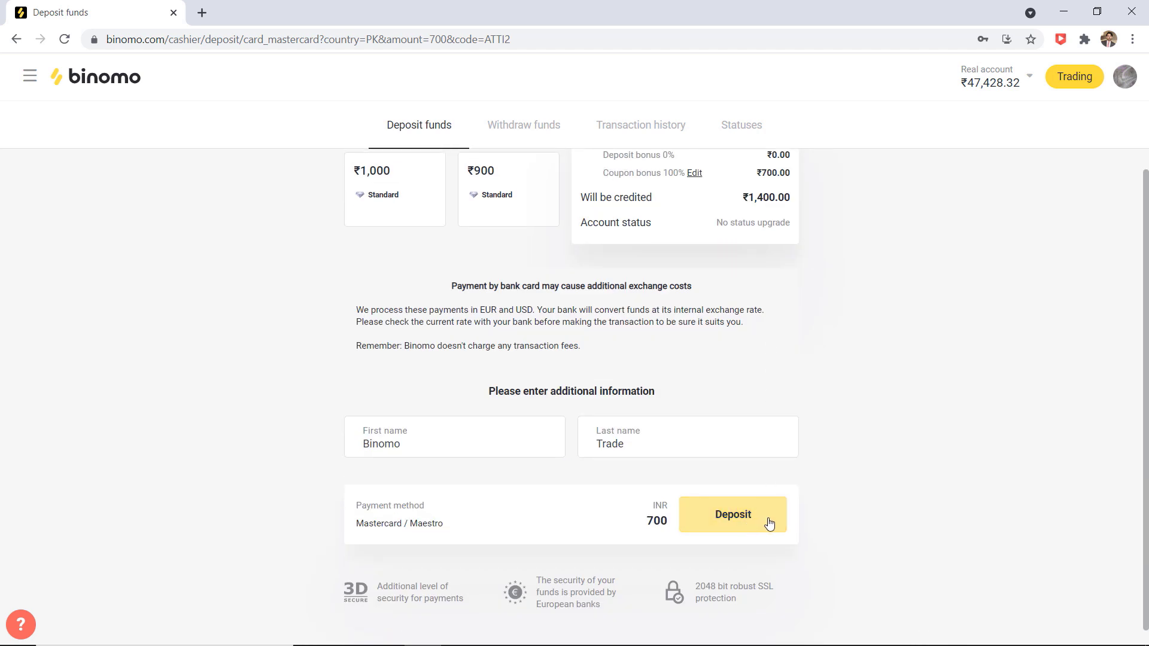
{"action": "mouse_move", "coordinate": [524, 124]}
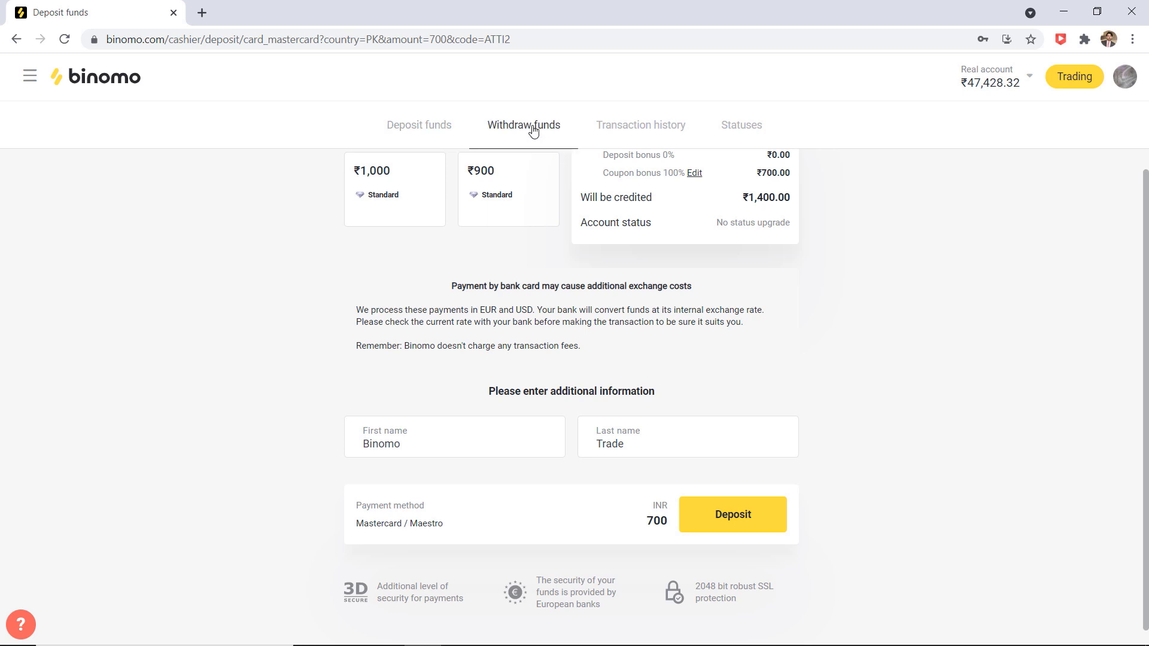
- View the Withdraw funds page, then return to the Bitcoin trading chart
{"action": "left_click", "coordinate": [524, 125]}
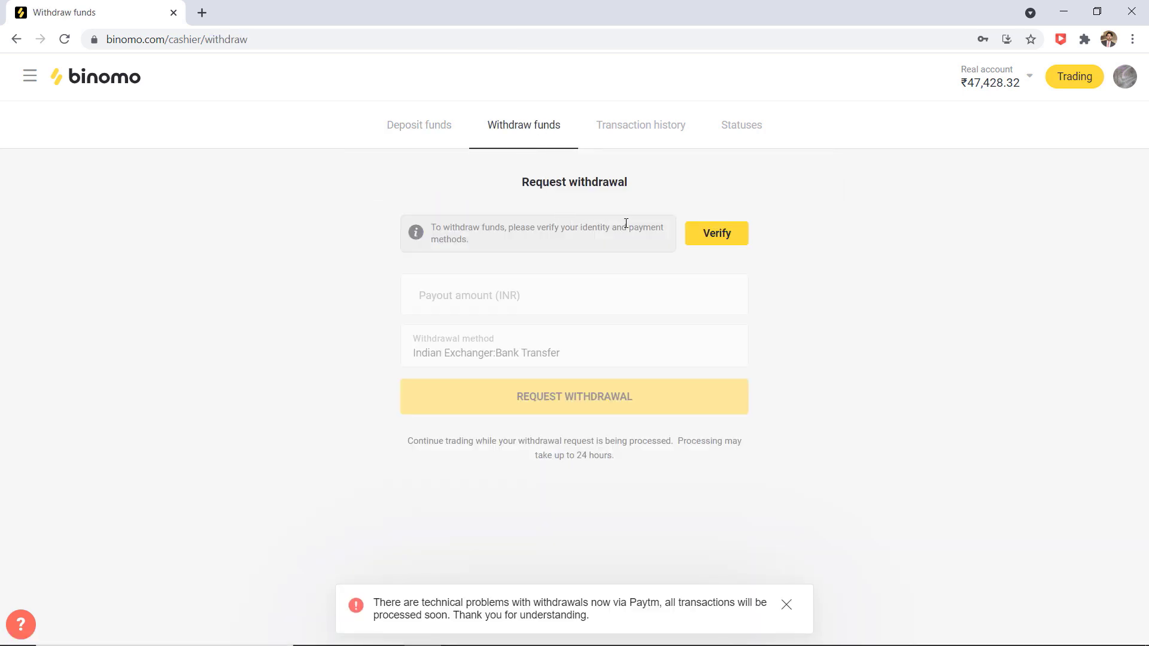
{"action": "mouse_move", "coordinate": [708, 267]}
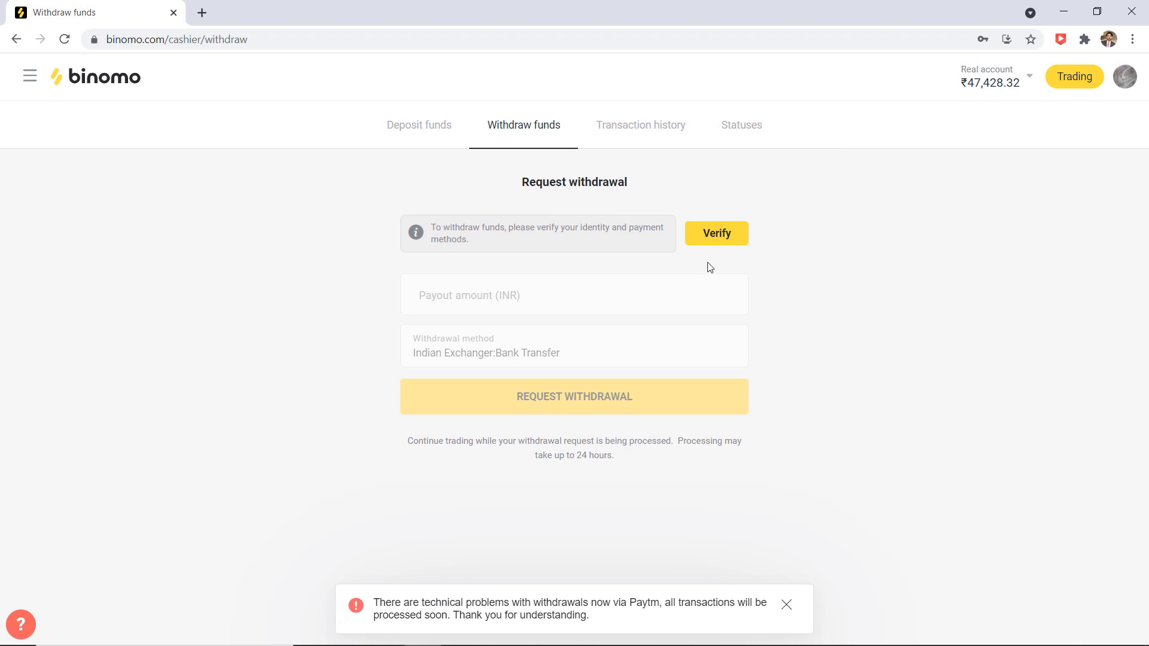
{"action": "mouse_move", "coordinate": [693, 272]}
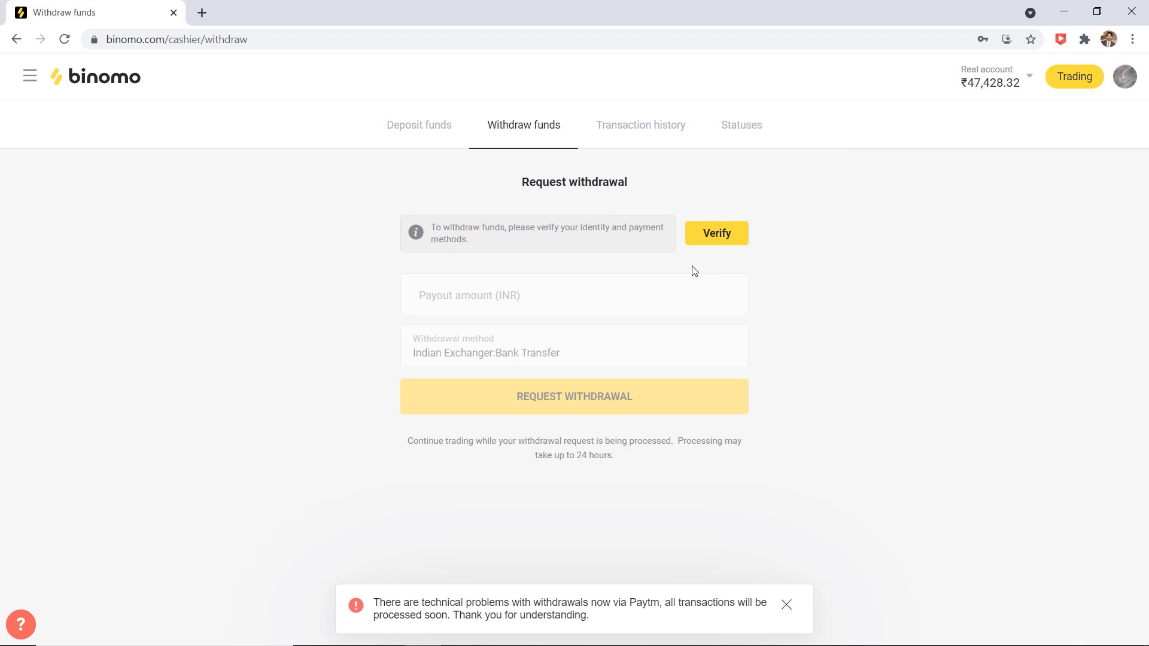
{"action": "mouse_move", "coordinate": [1072, 76]}
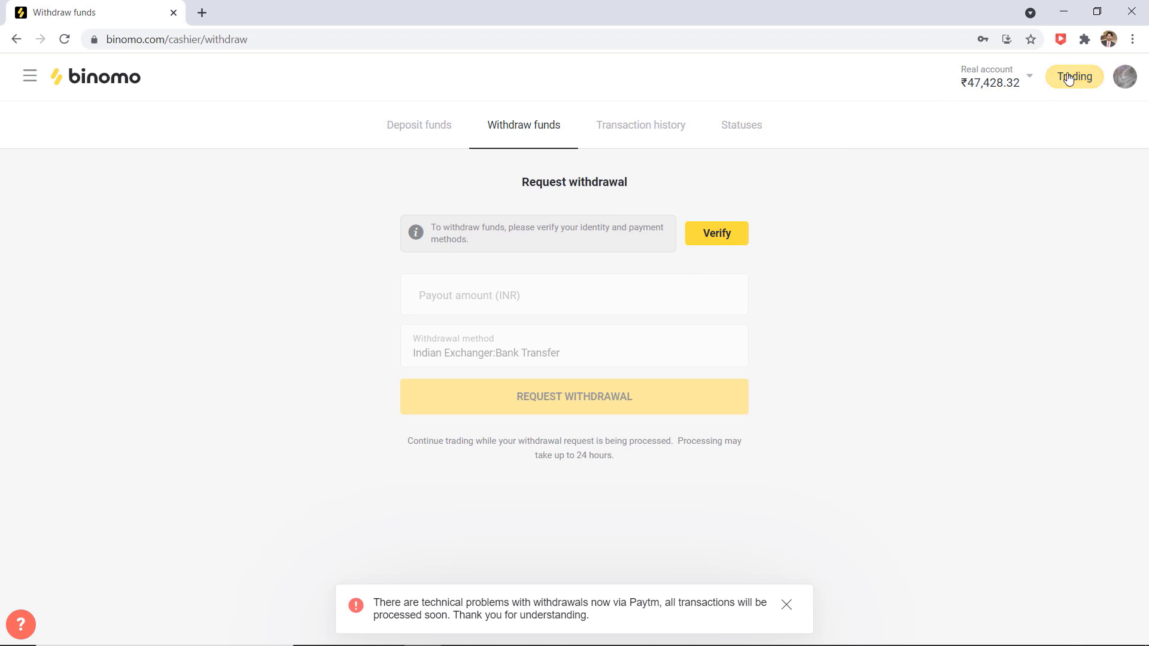
{"action": "left_click", "coordinate": [1073, 77]}
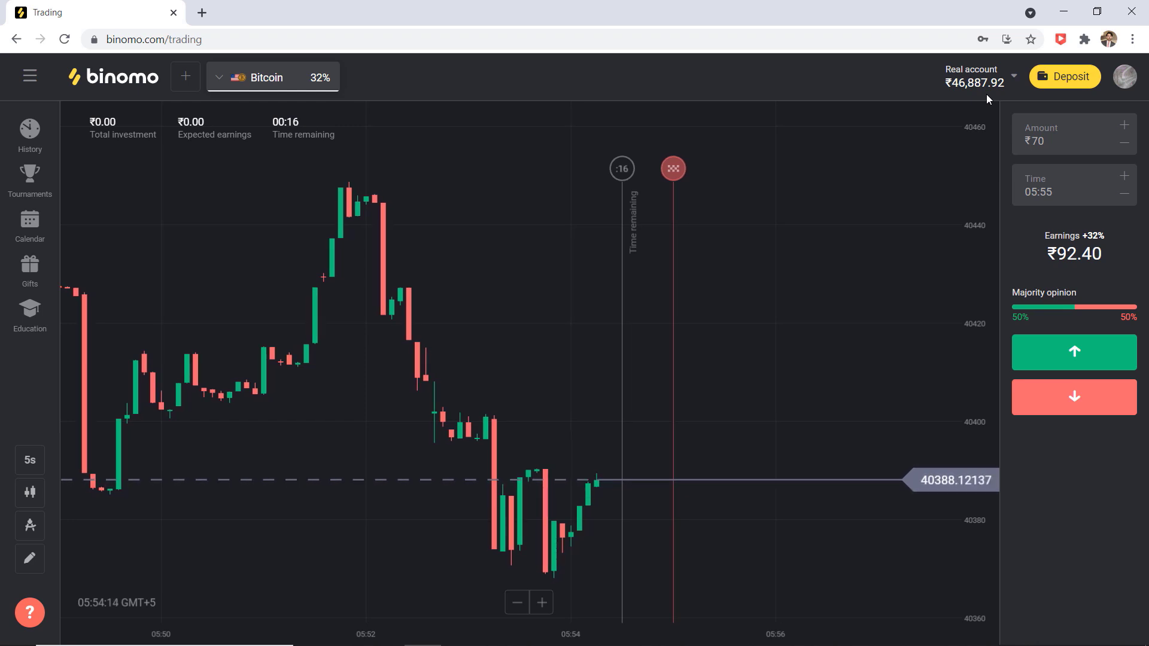